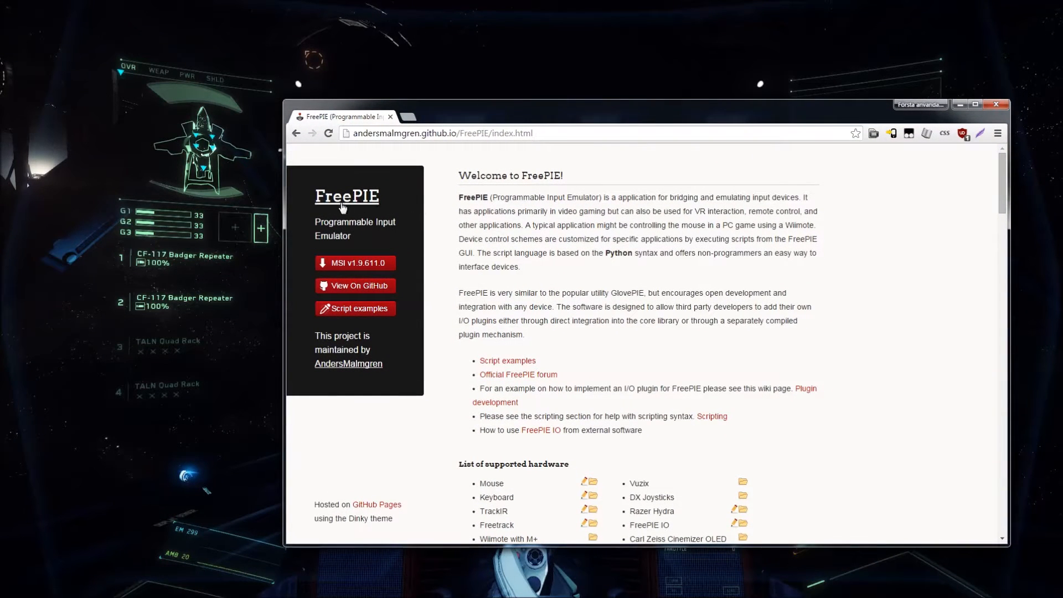
mouse_move(437, 286)
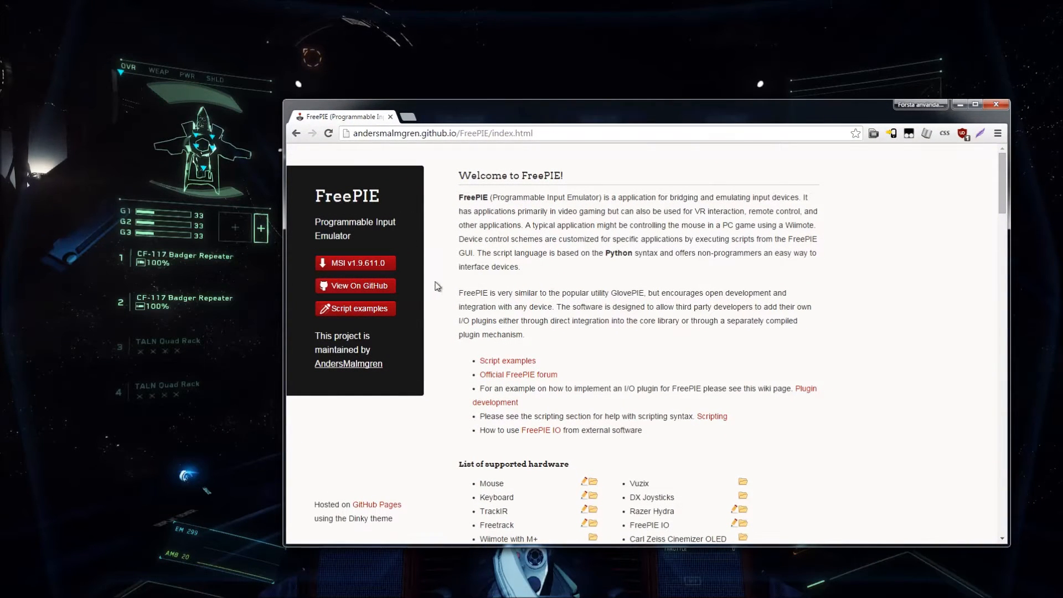
mouse_move(478, 282)
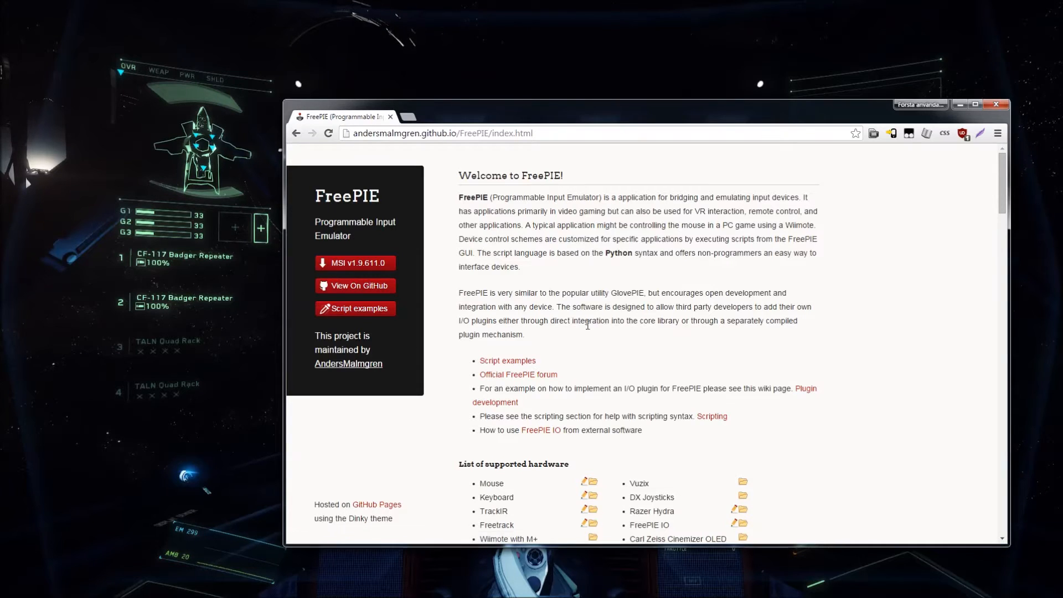
Step: Download the FreePIE 1.9.611.0 MSI installer from the FreePIE project page
scroll(down, 3)
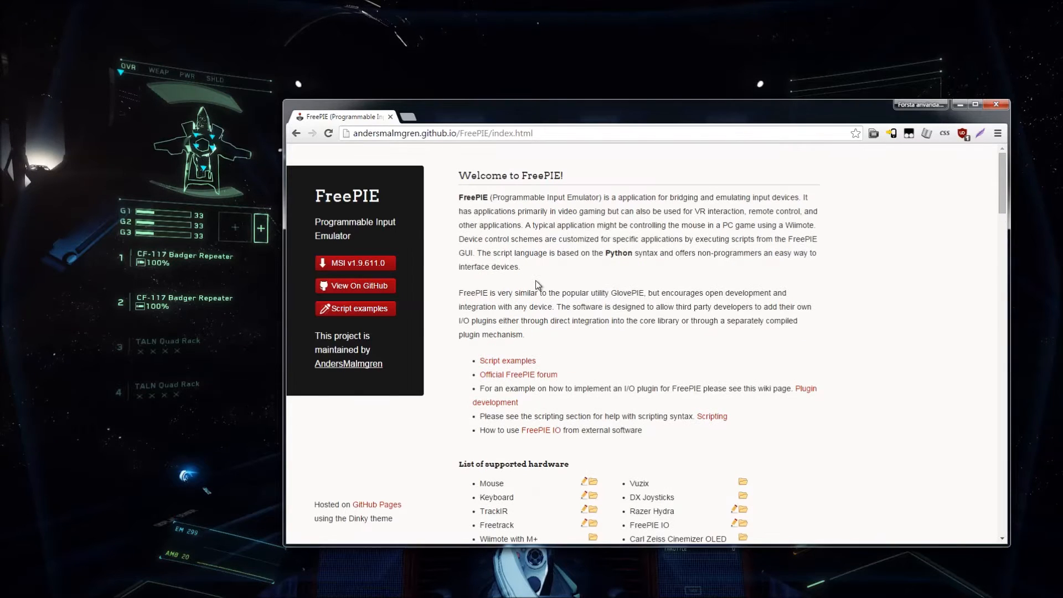
mouse_move(370, 150)
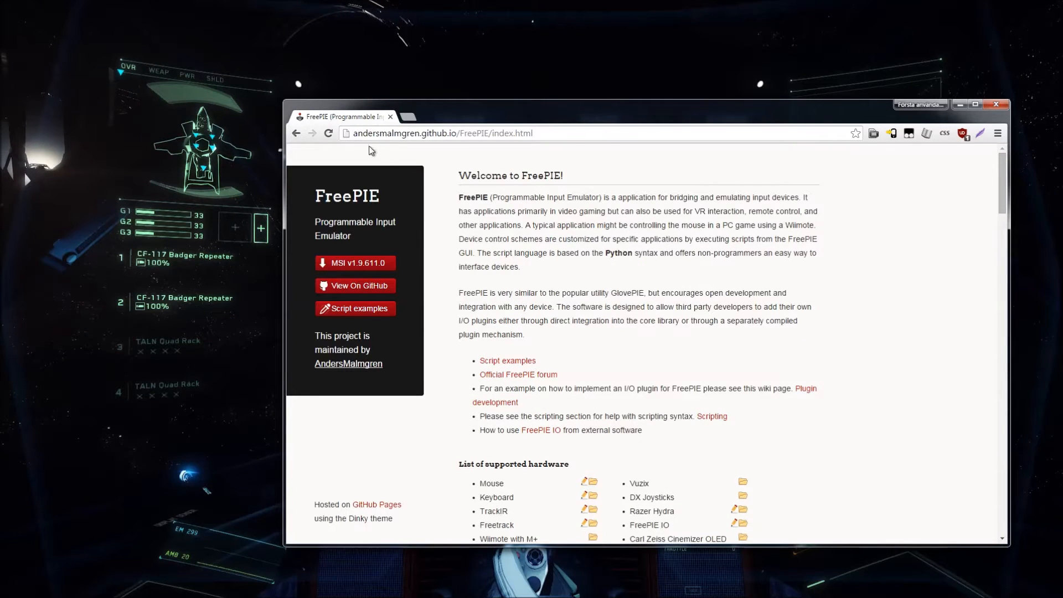
click(441, 133)
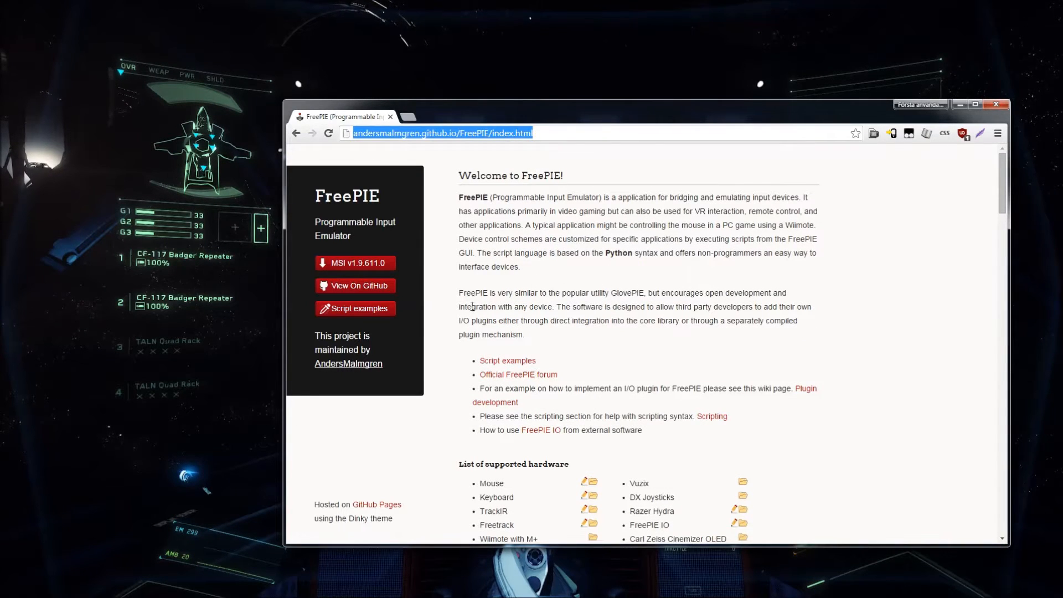
mouse_move(355, 263)
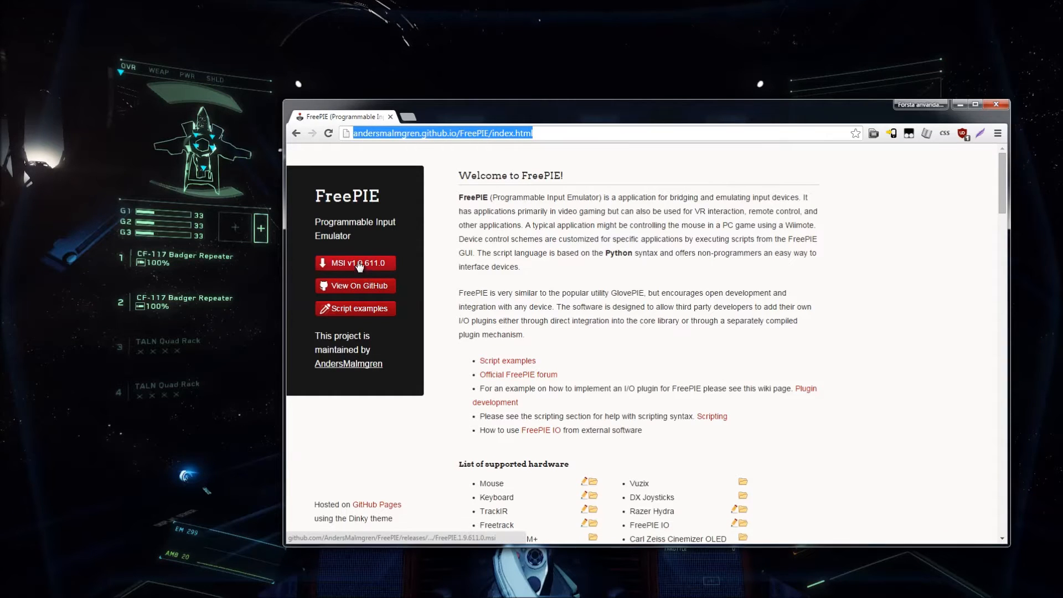
click(354, 263)
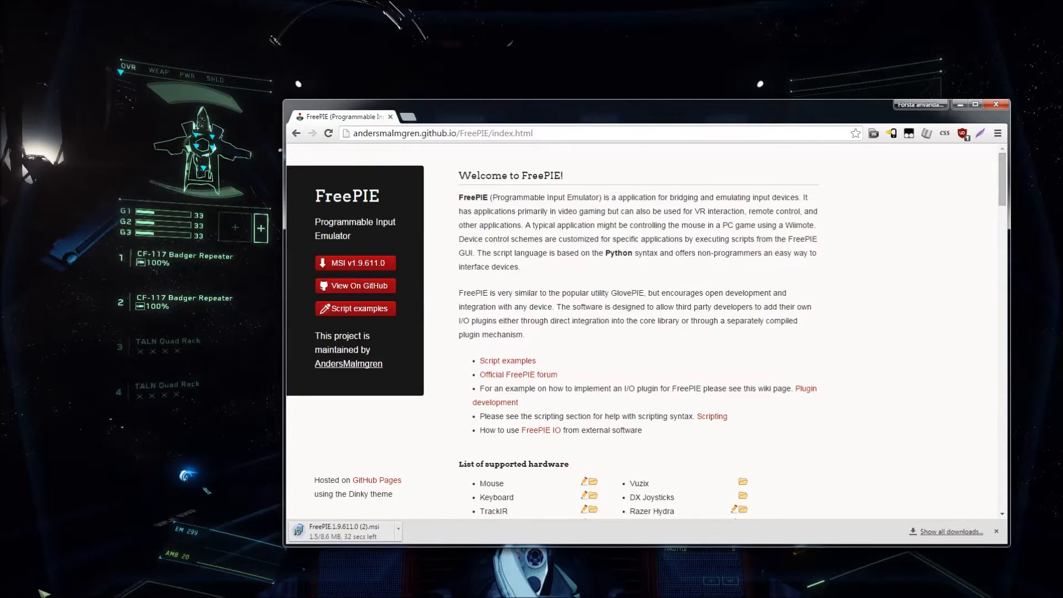
click(9, 586)
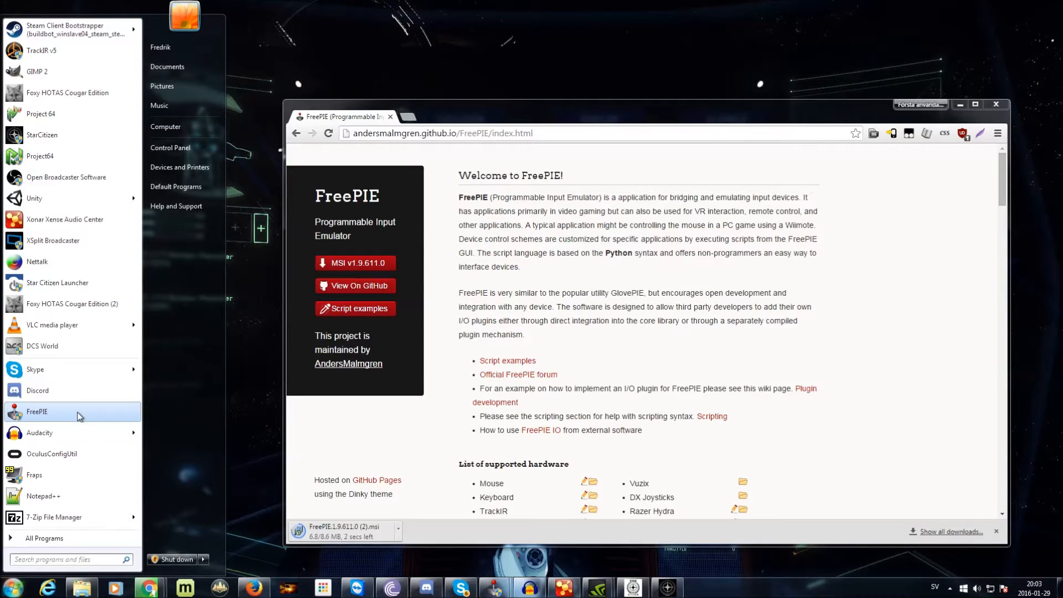
mouse_move(41, 50)
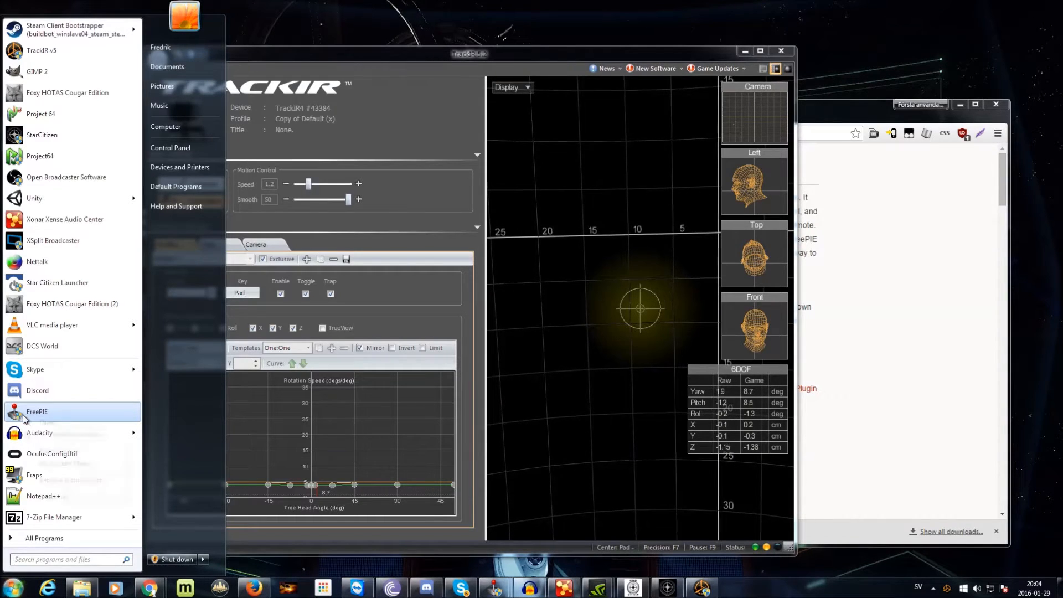
Step: Launch FreePIE from the Start menu alongside the running TrackIR tracker
right_click(37, 411)
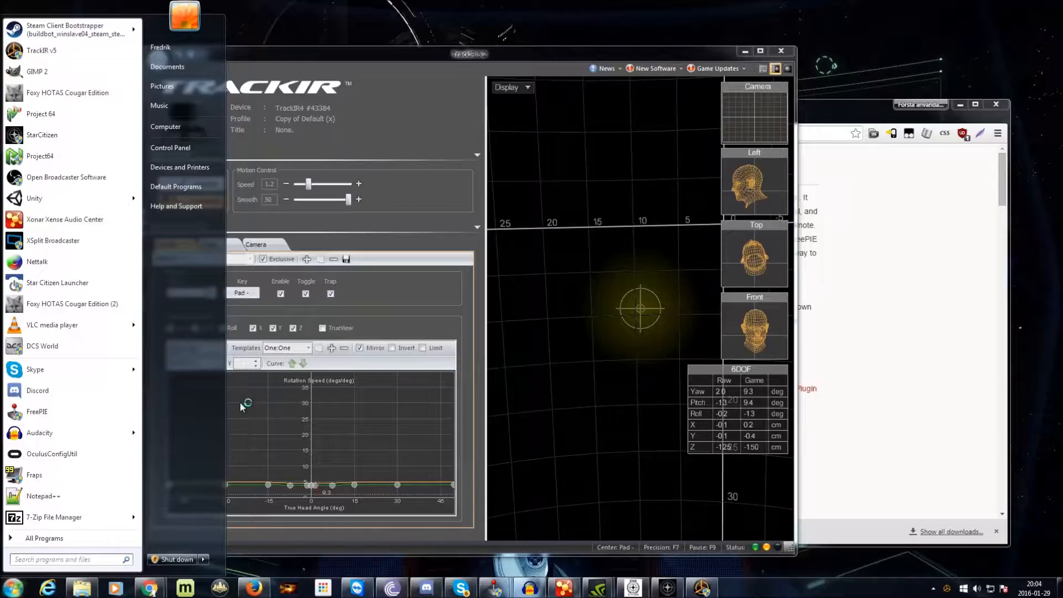
click(36, 412)
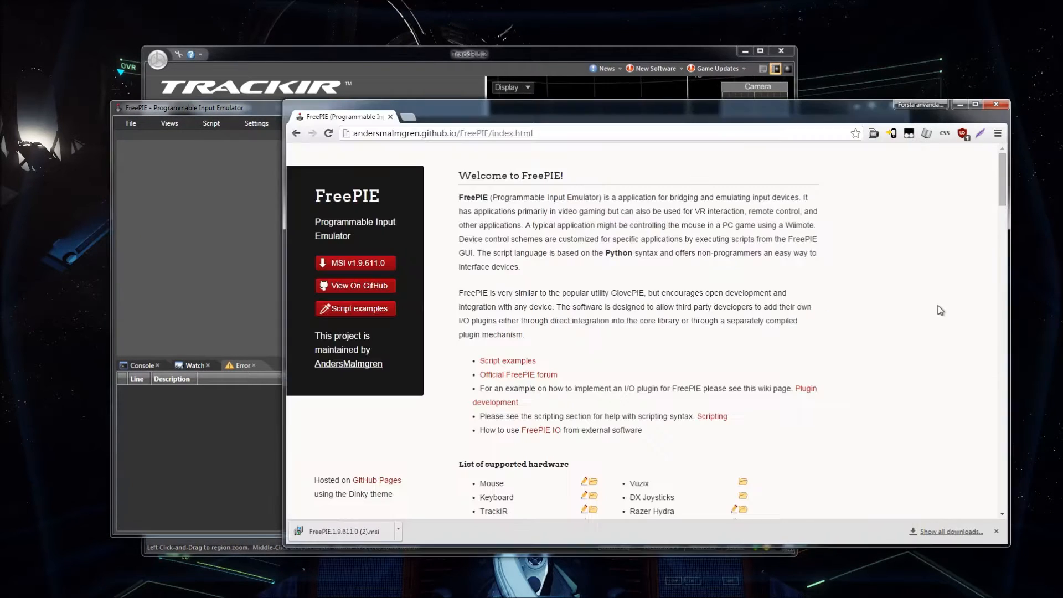
Step: Open Script examples and select the TrackIR mouse emulation code
scroll(down, 3)
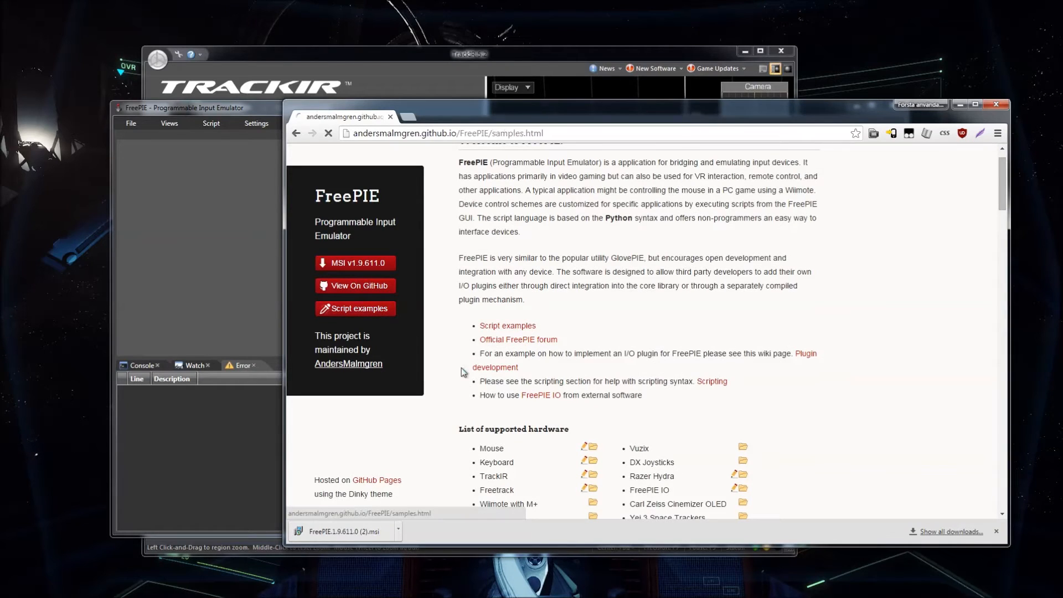
click(507, 325)
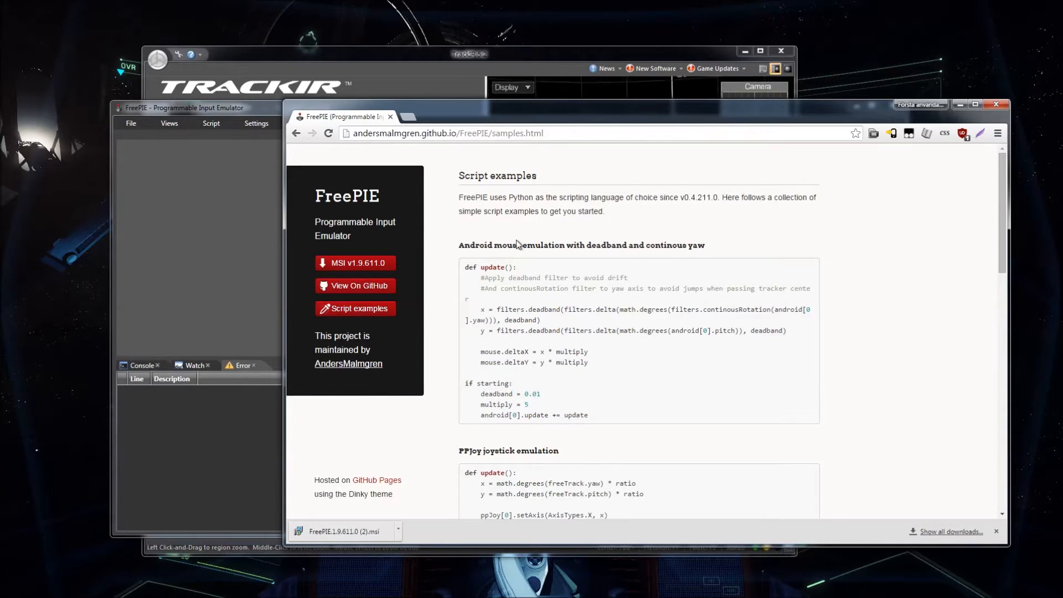
scroll(down, 3)
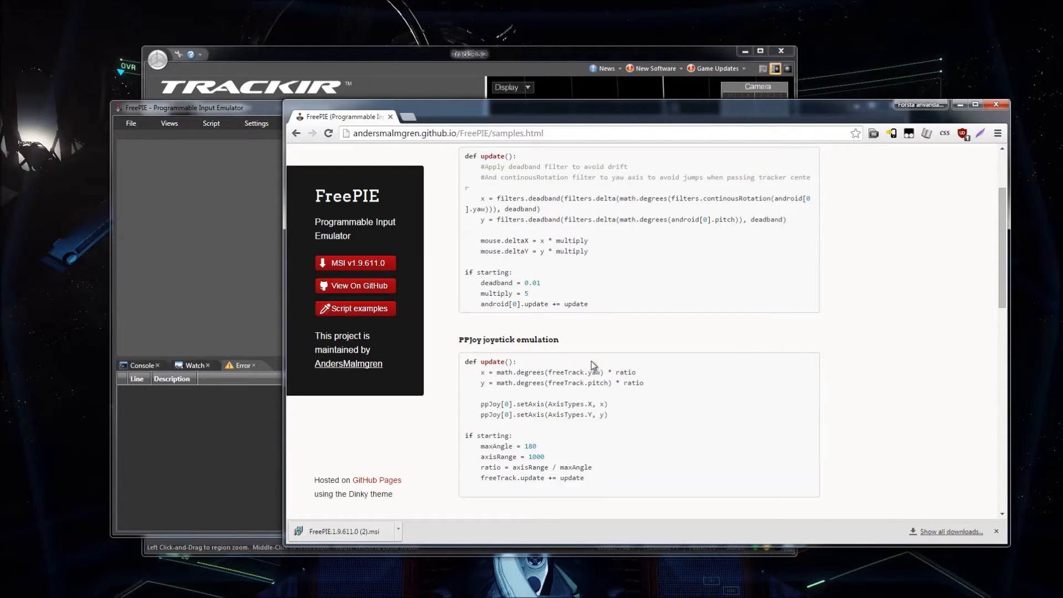
scroll(down, 3)
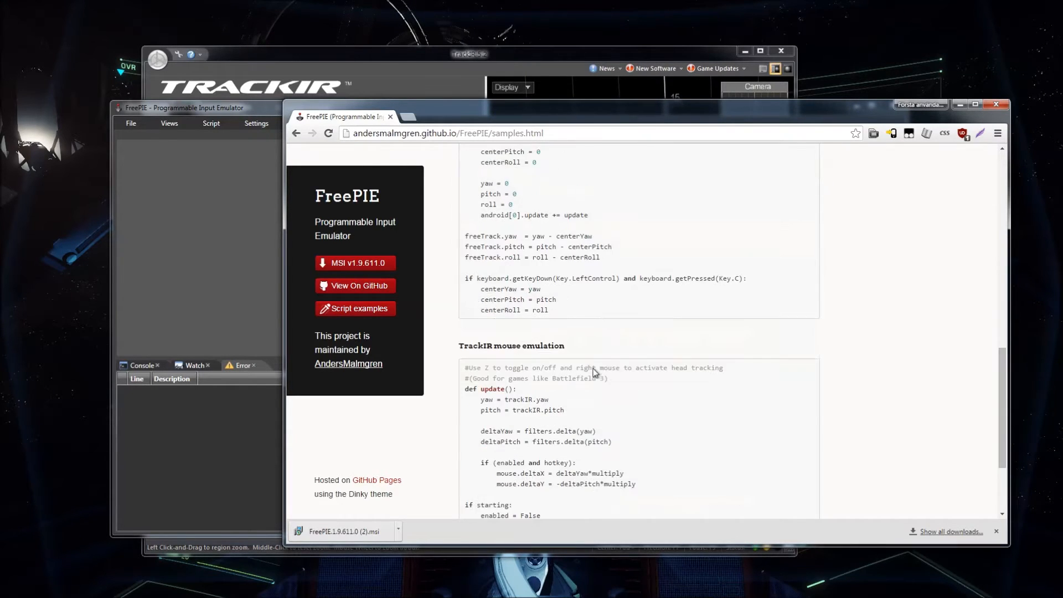
scroll(down, 3)
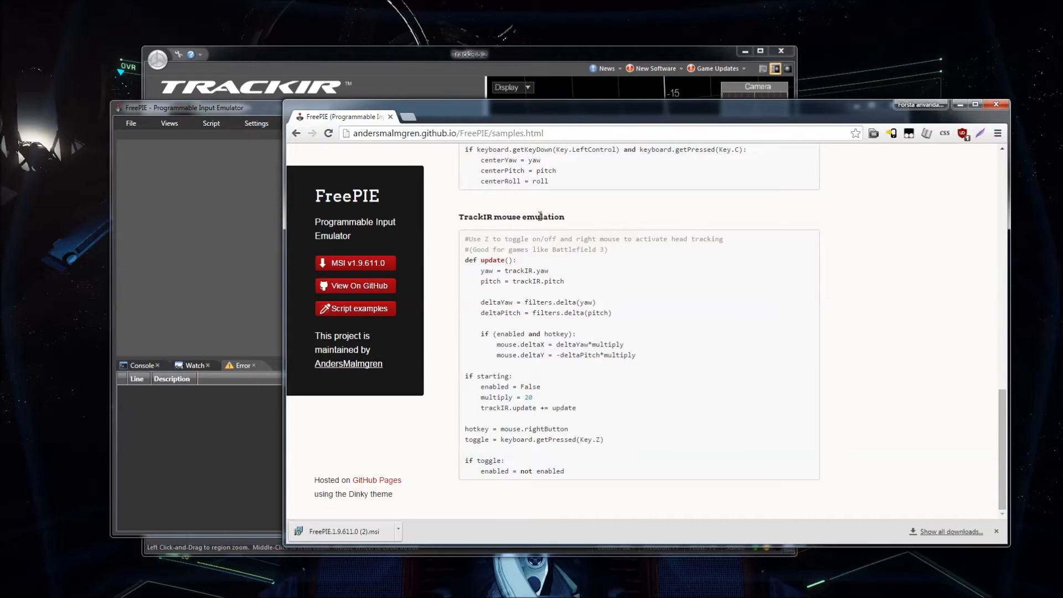
drag(483, 281, 565, 471)
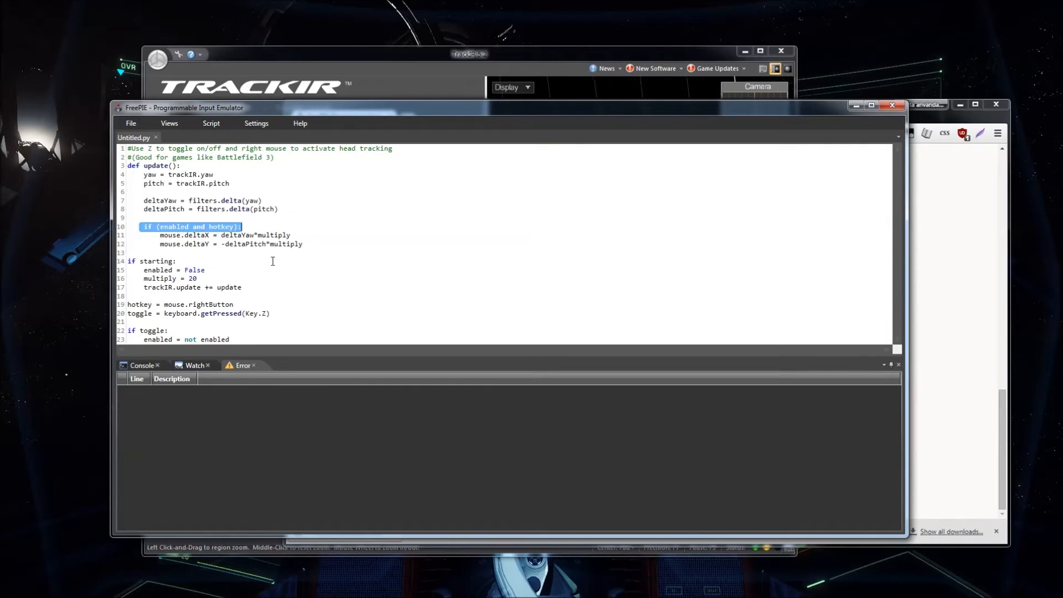
Step: Delete the 'if (enabled and hotkey):' line from the pasted TrackIR script
key(Delete)
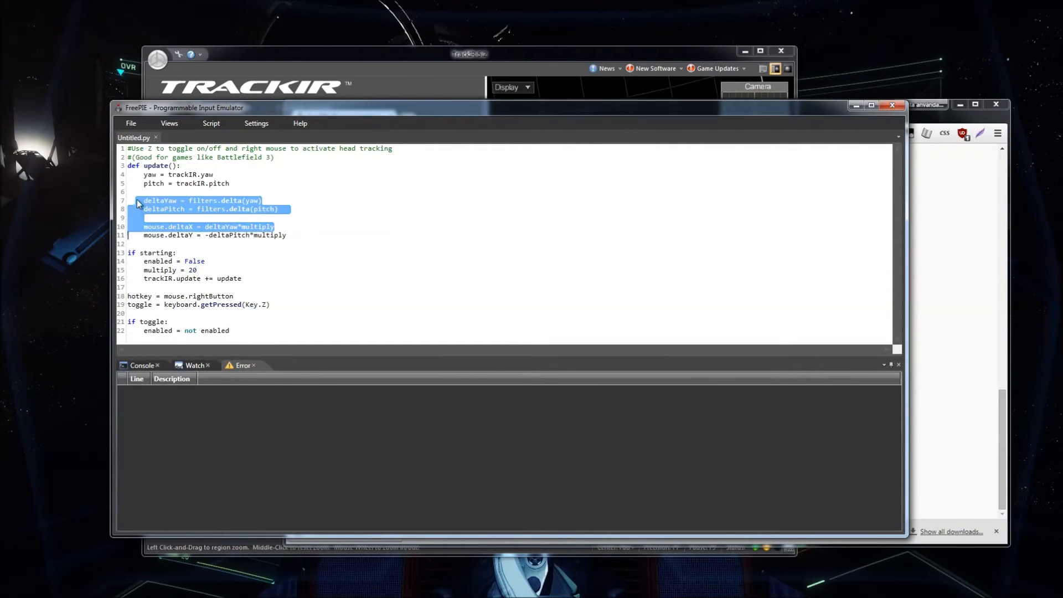
Step: Add 'if (enabled):' above the mouse delta lines and change Key.Z to Key.ScrollLock
click(190, 241)
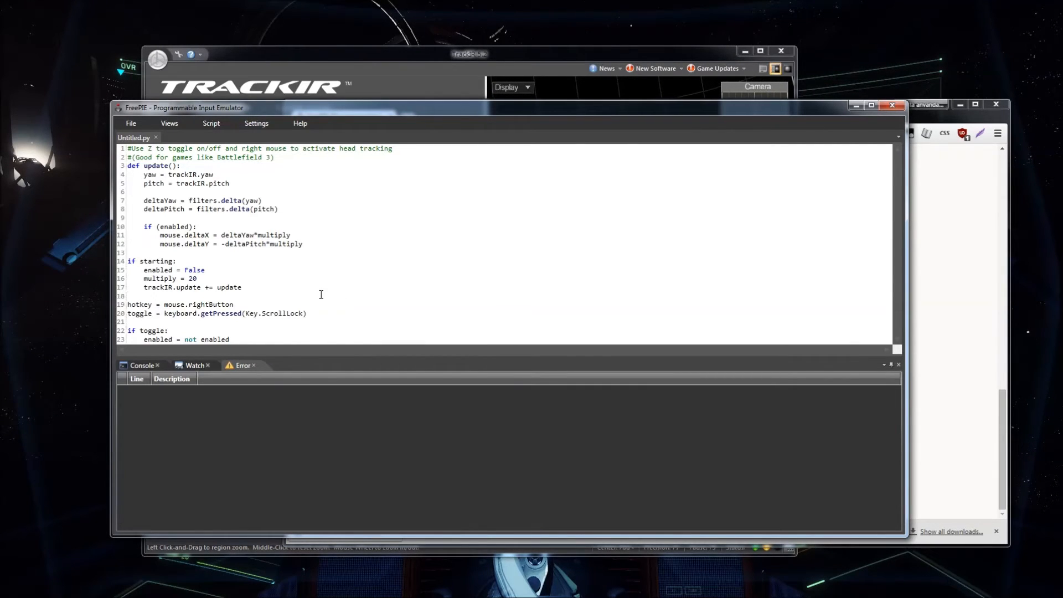
mouse_move(216, 253)
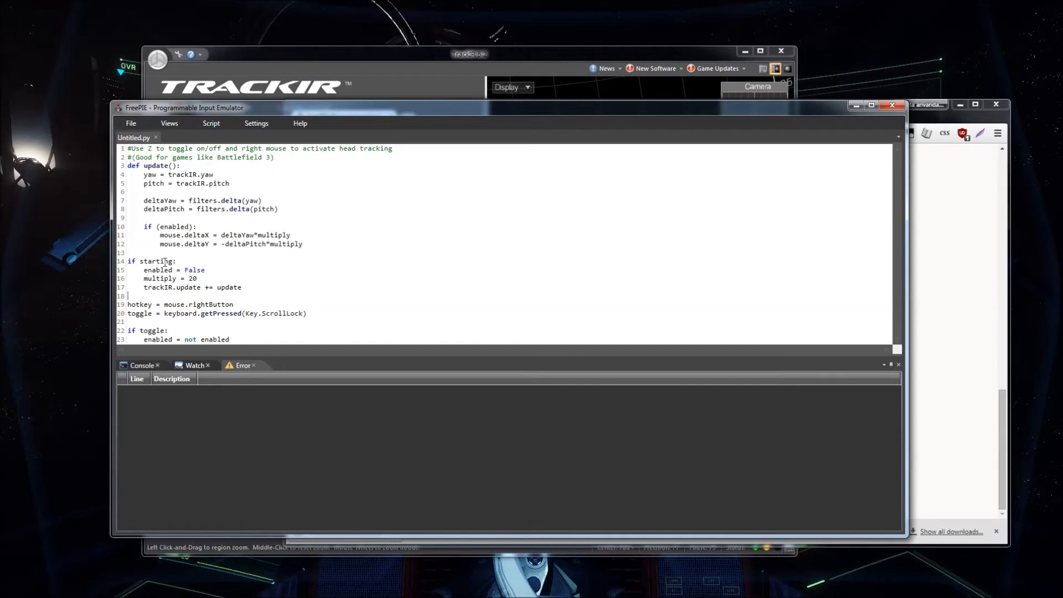
mouse_move(211, 124)
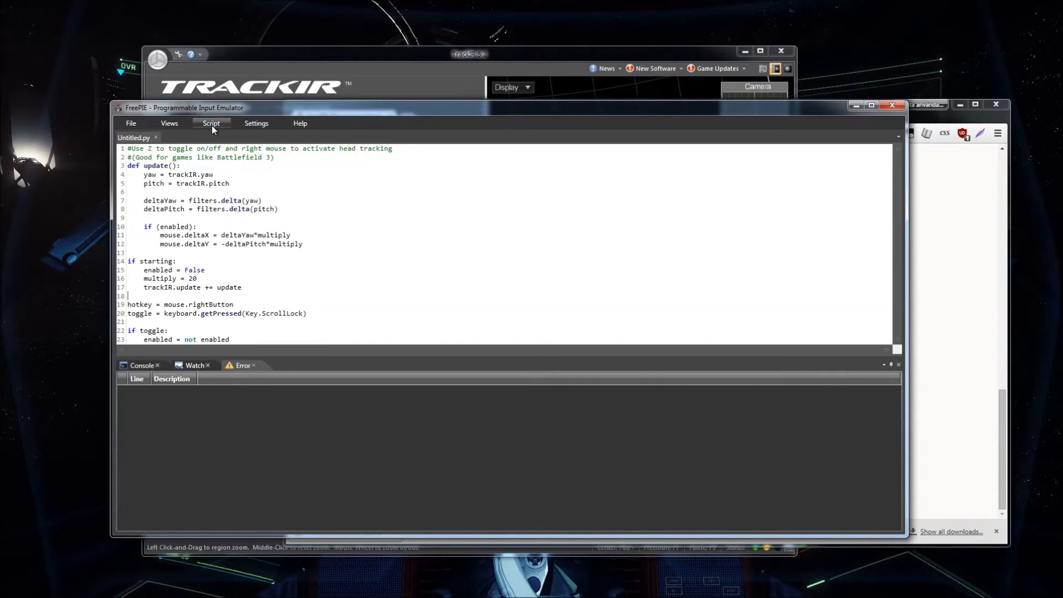
Step: Run the edited TrackIR script via Script > Run script
click(211, 124)
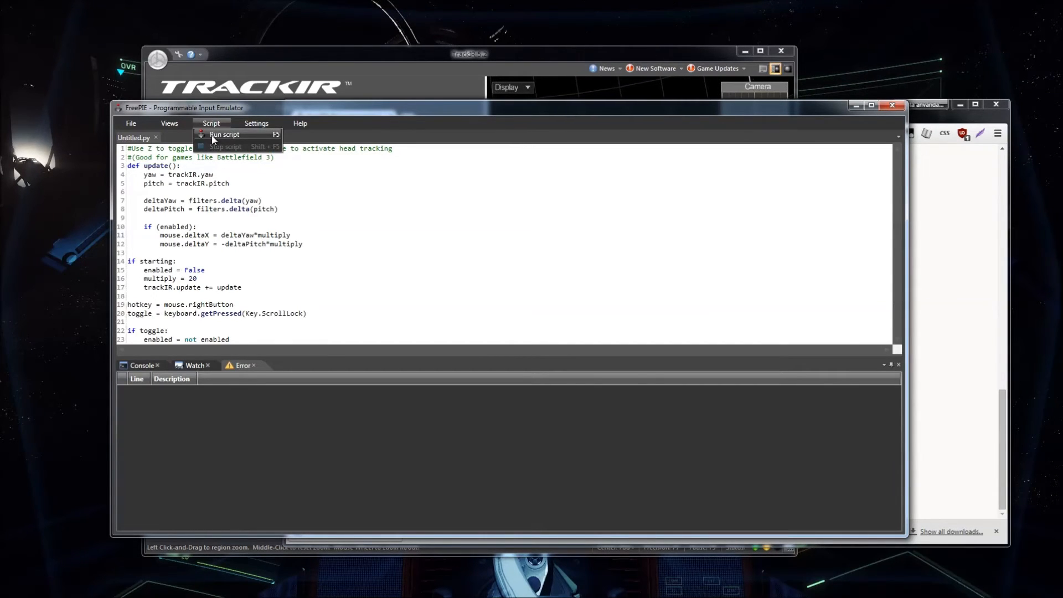
click(224, 134)
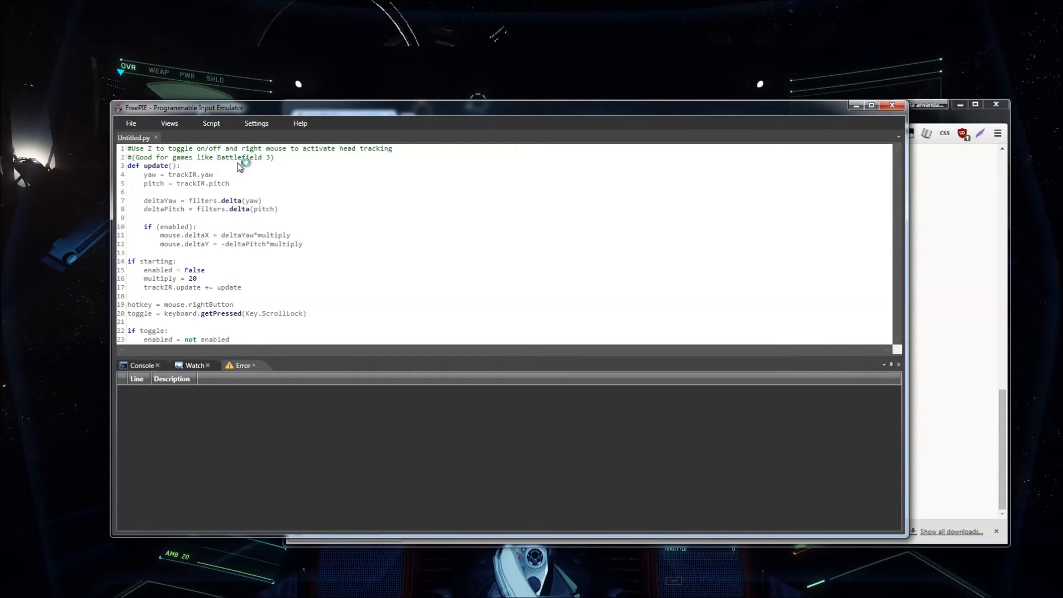
mouse_move(277, 254)
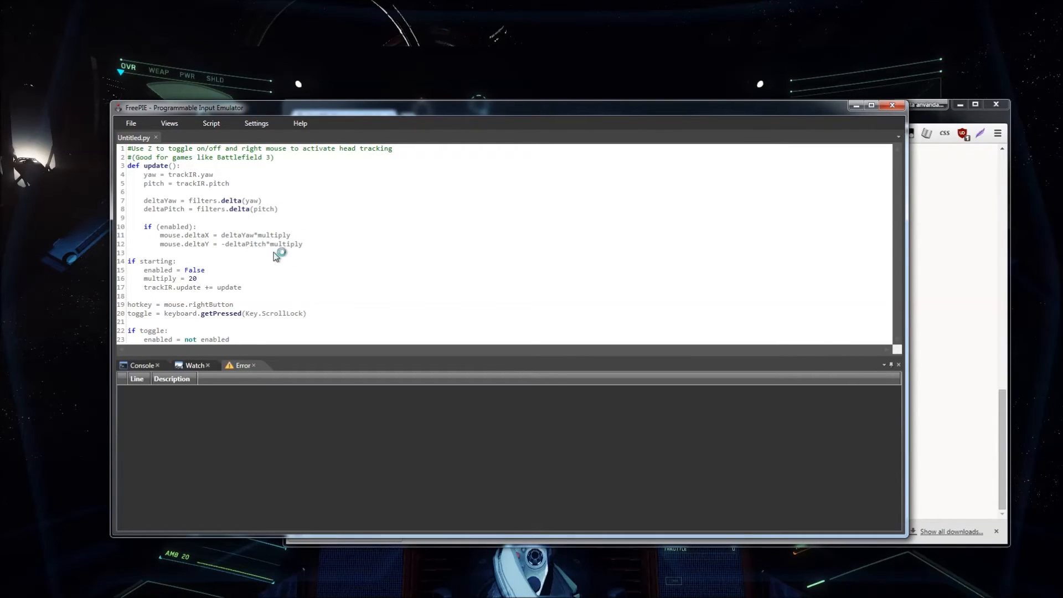
mouse_move(192, 184)
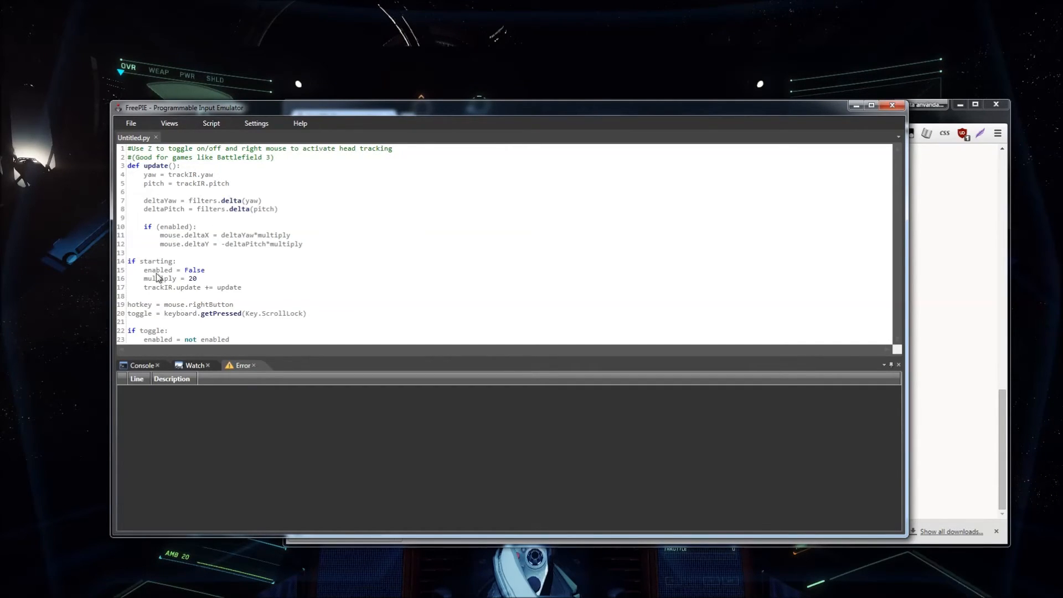
mouse_move(211, 249)
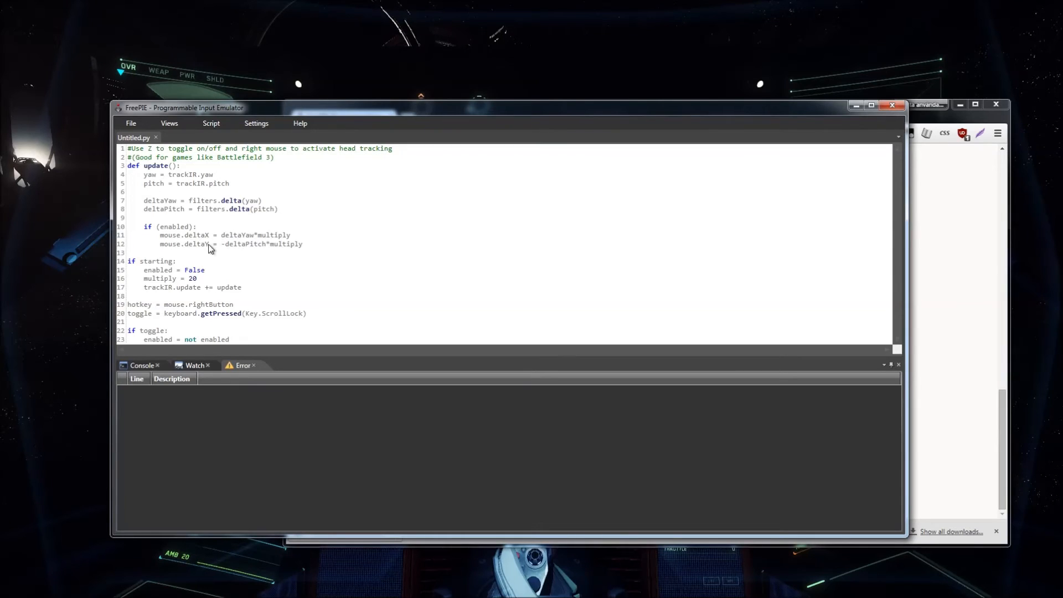
mouse_move(251, 244)
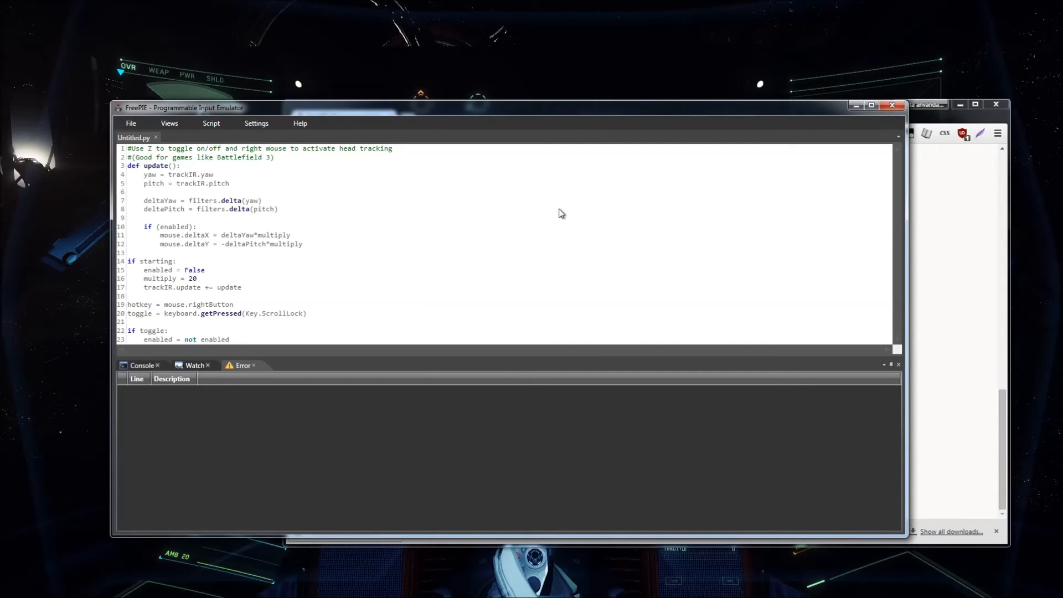
mouse_move(501, 531)
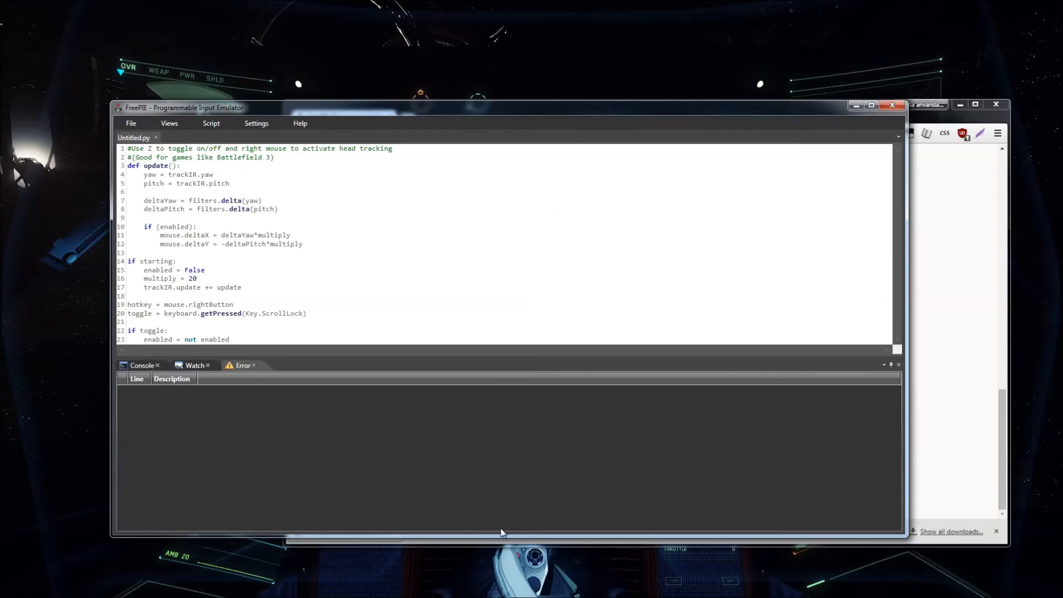
mouse_move(519, 94)
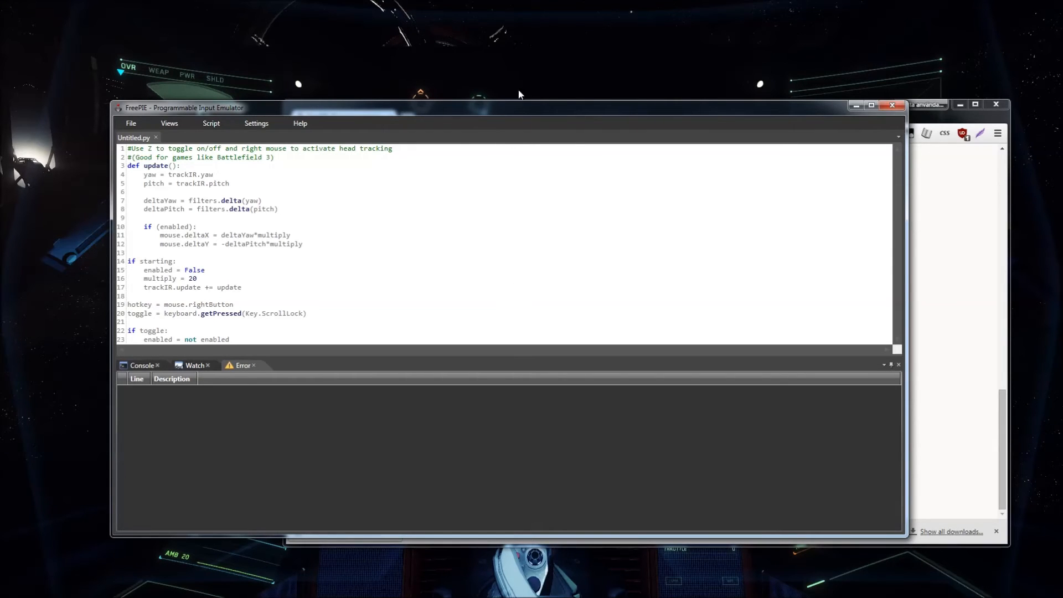